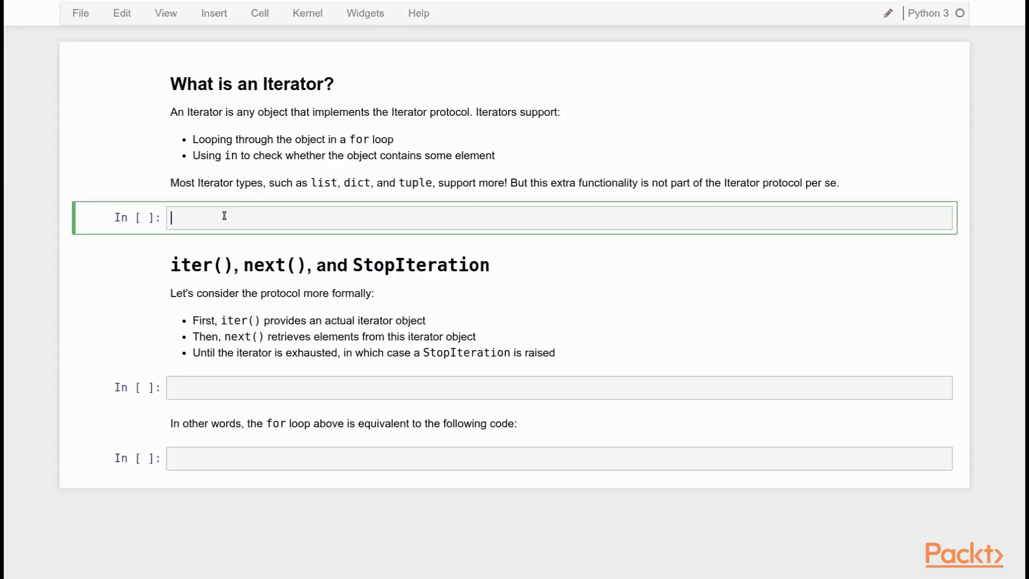
Step: Define tuple t = 'a', 'b', 'c' and run print('d' in t), printing False
{"action": "type", "text": "t ="}
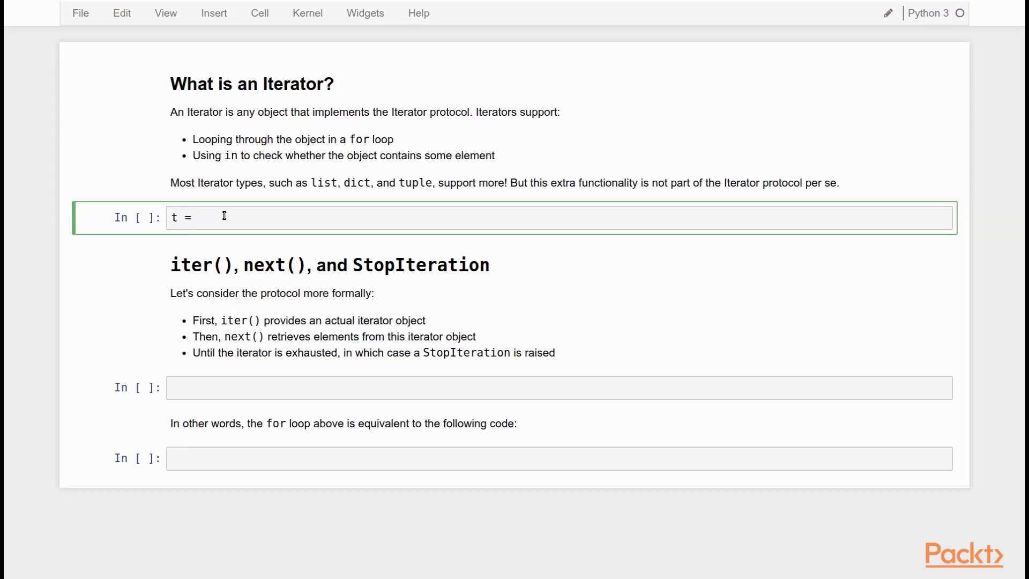
{"action": "type", "text": "'a'"}
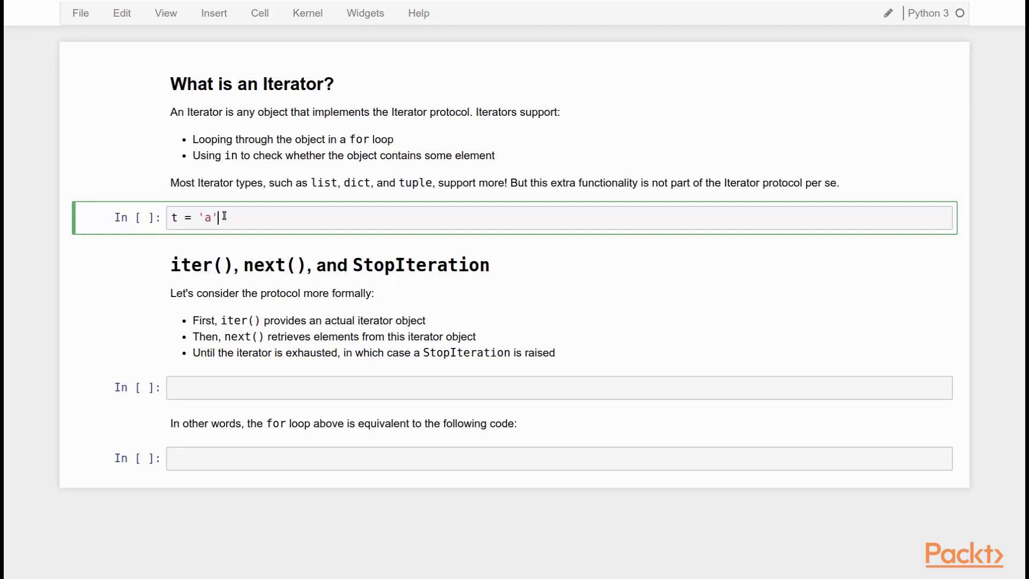
{"action": "type", "text": ", 'b', 'c'"}
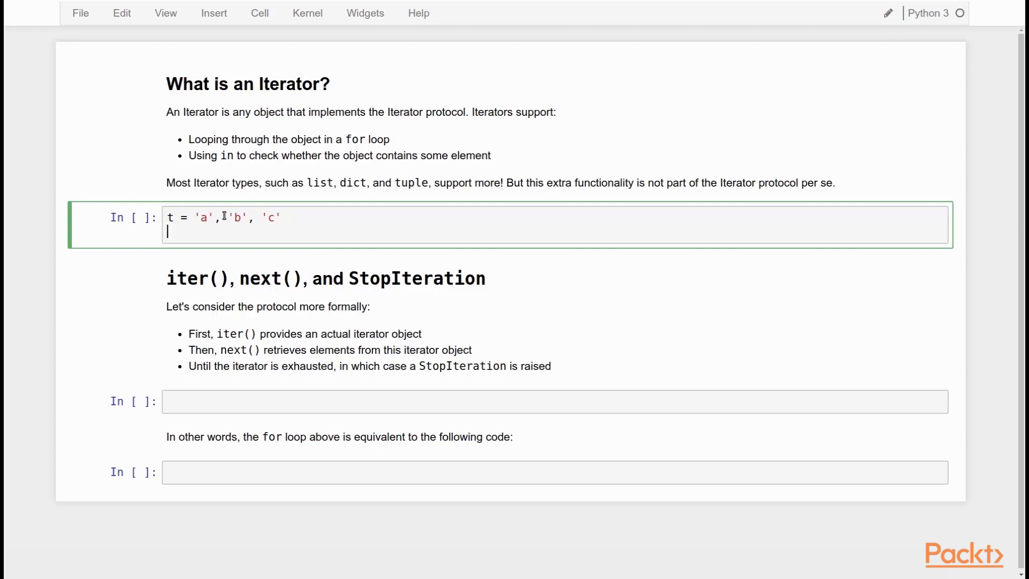
{"action": "type", "text": "for e"}
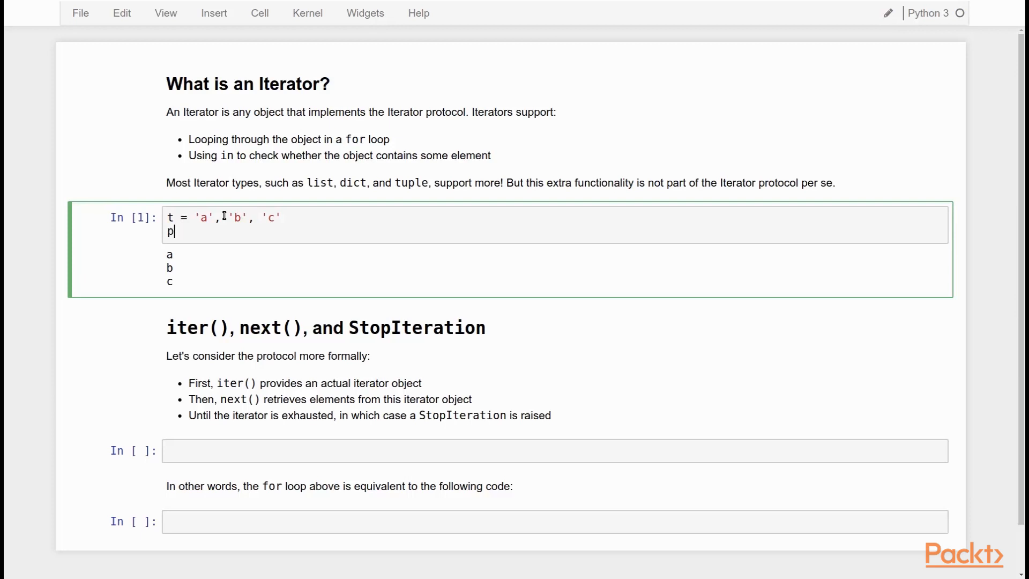
{"action": "type", "text": "rint('a' in t)"}
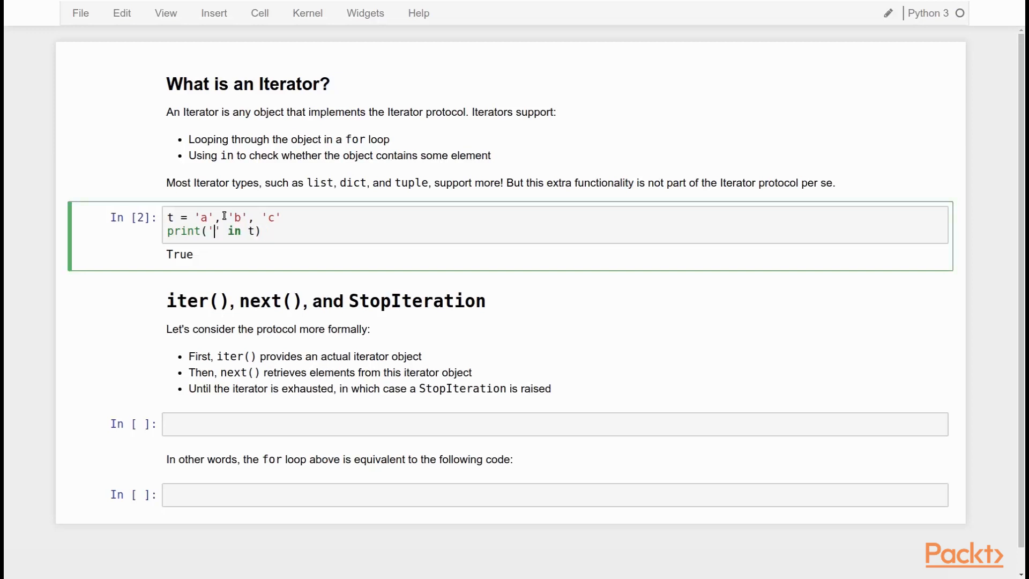
{"action": "key", "text": "Shift+Enter"}
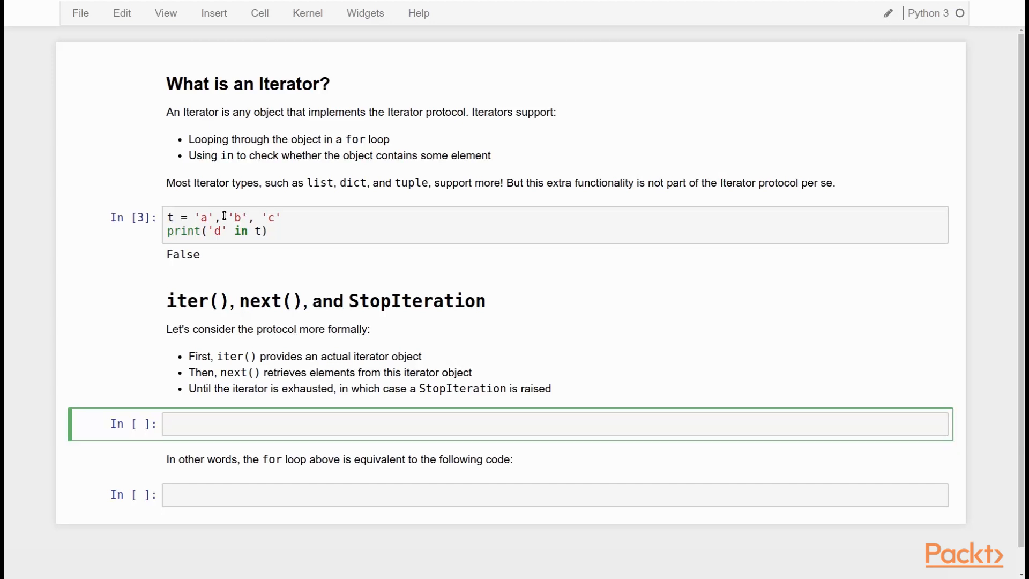
Step: Write i = iter(t) with three print(next(i)) lines and run it, printing a, b, c
{"action": "left_click", "coordinate": [555, 424]}
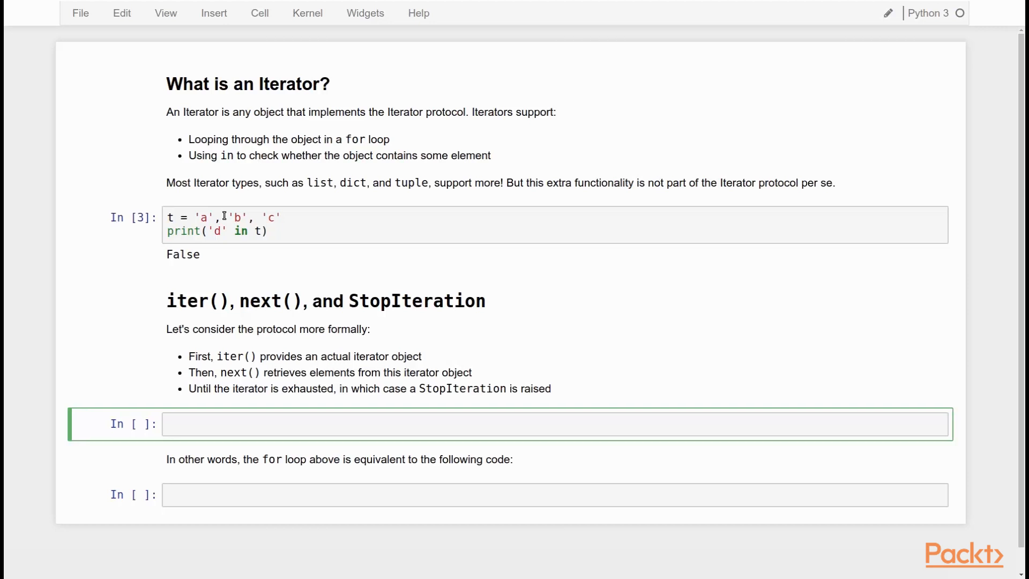
{"action": "left_click", "coordinate": [555, 423]}
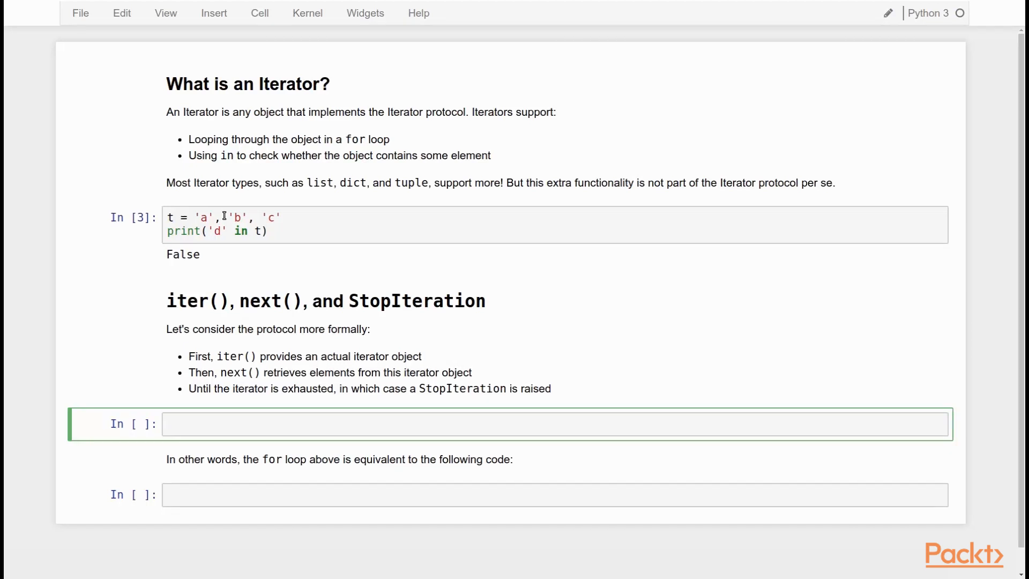
{"action": "type", "text": "i = iter(t)"}
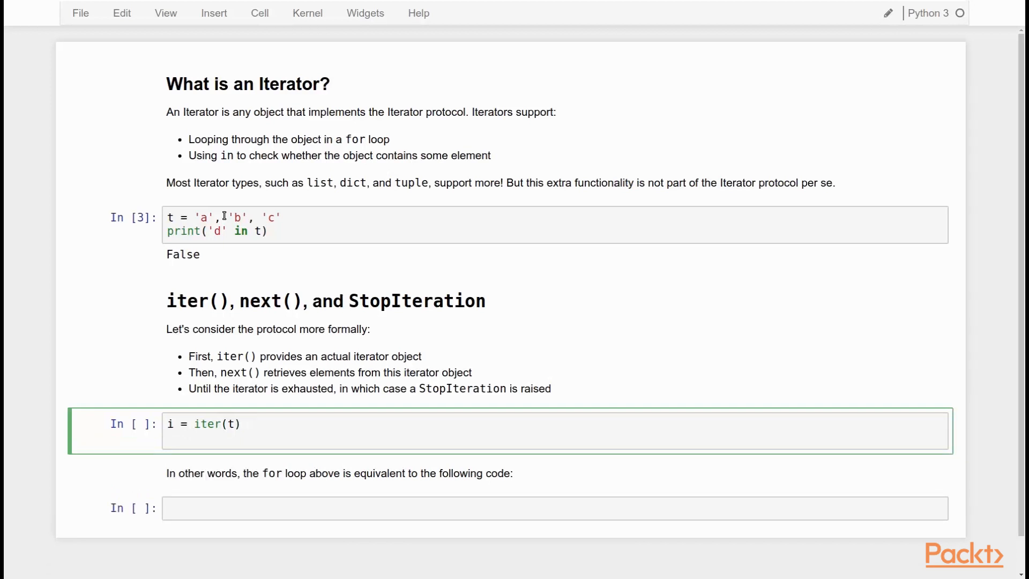
{"action": "key", "text": "Return"}
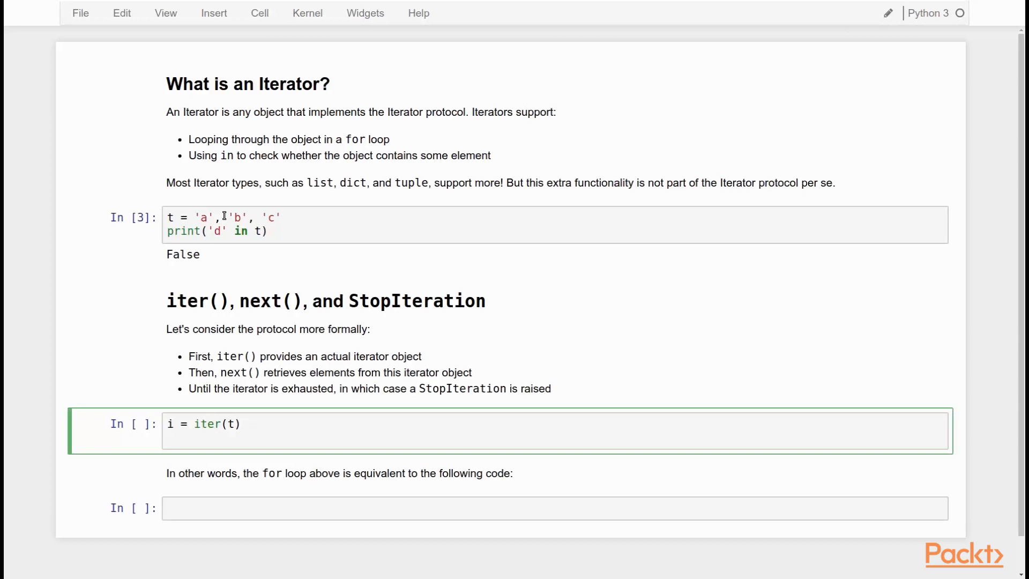
{"action": "type", "text": "print(next()"}
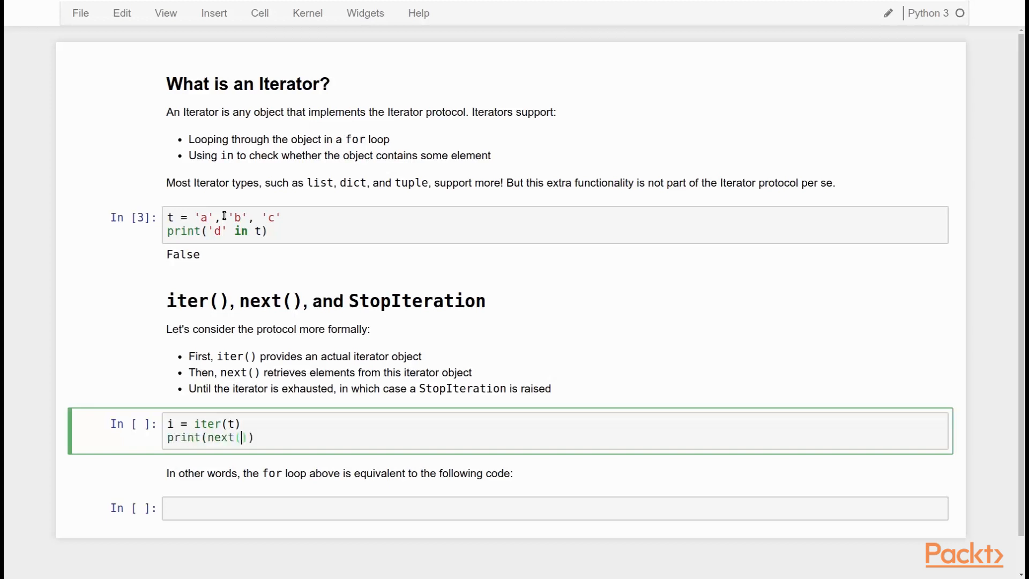
{"action": "key", "text": "shift+Return"}
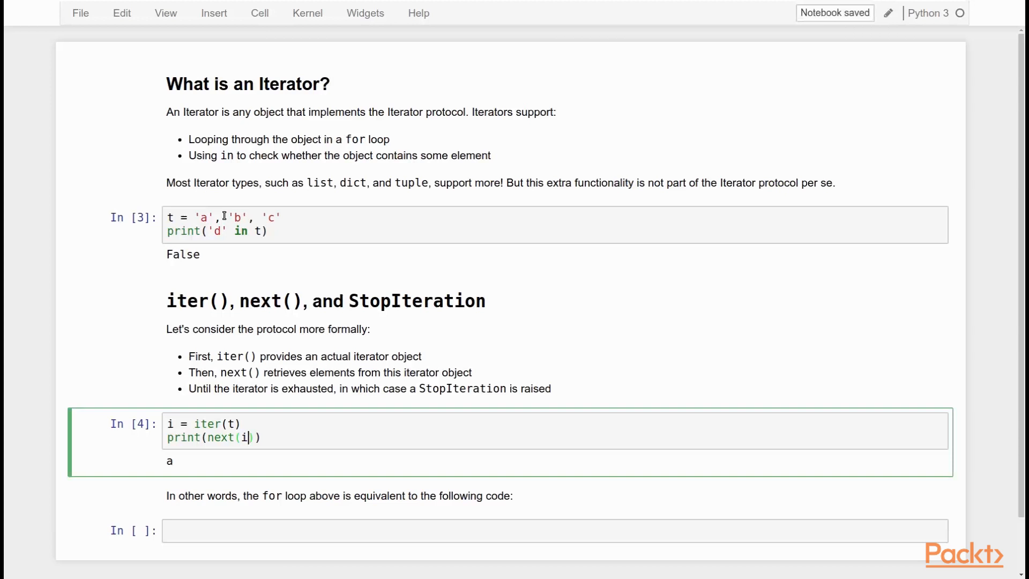
{"action": "type", "text": "print(next(i))"}
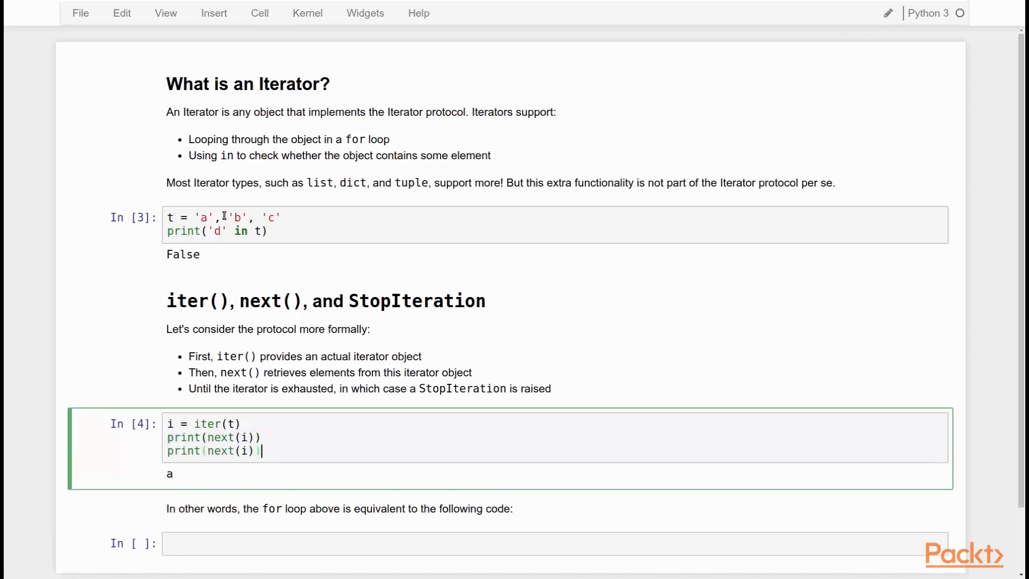
{"action": "key", "text": "shift+Return"}
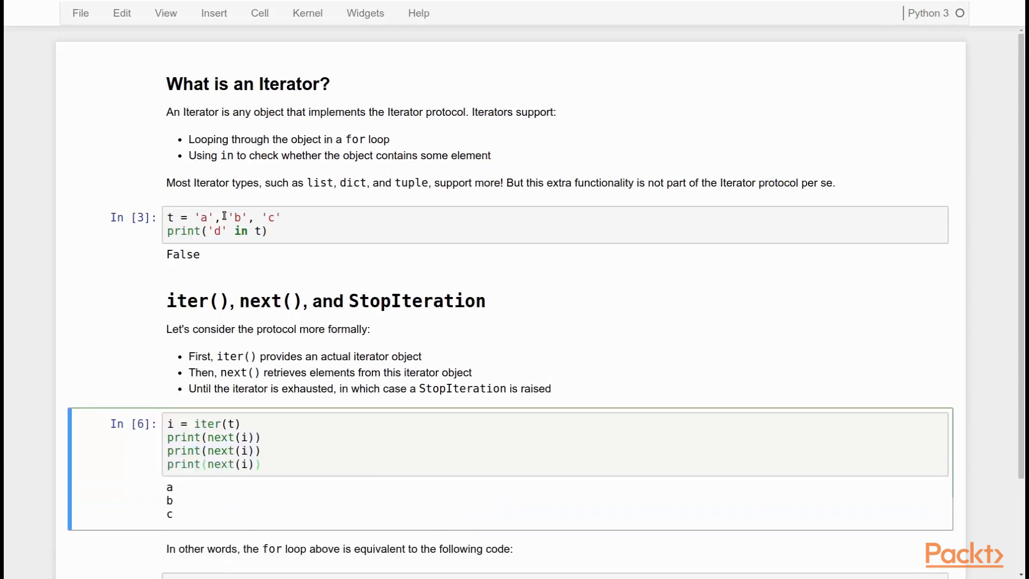
Step: Add a fourth print(next(i)) to the iterator cell, producing the StopIteration traceback
{"action": "scroll", "scroll_direction": "down", "scroll_amount": 3}
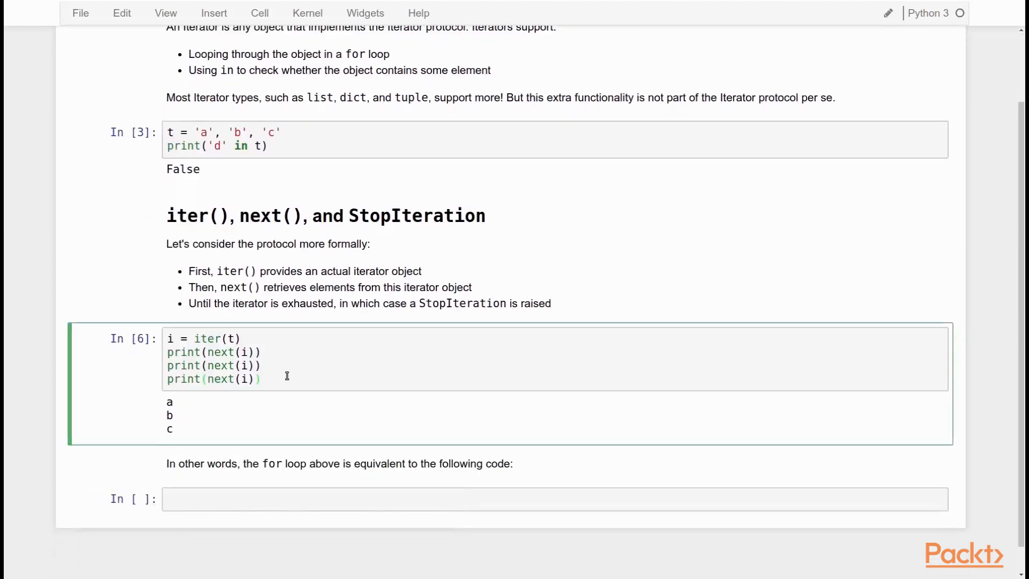
{"action": "left_click", "coordinate": [261, 379]}
{"action": "type", "text": "print(next(i))"}
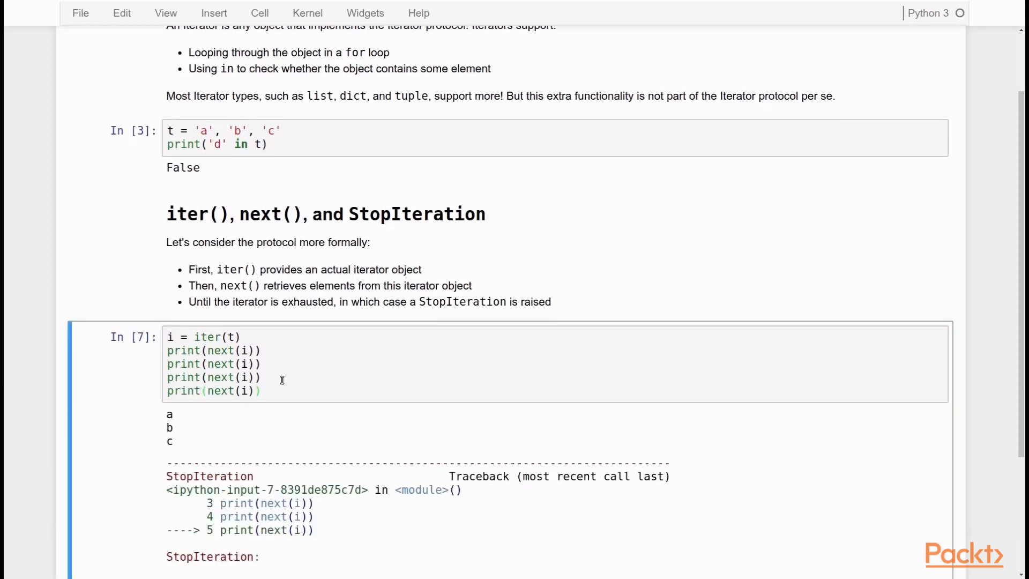
{"action": "scroll", "scroll_direction": "down", "scroll_amount": 3}
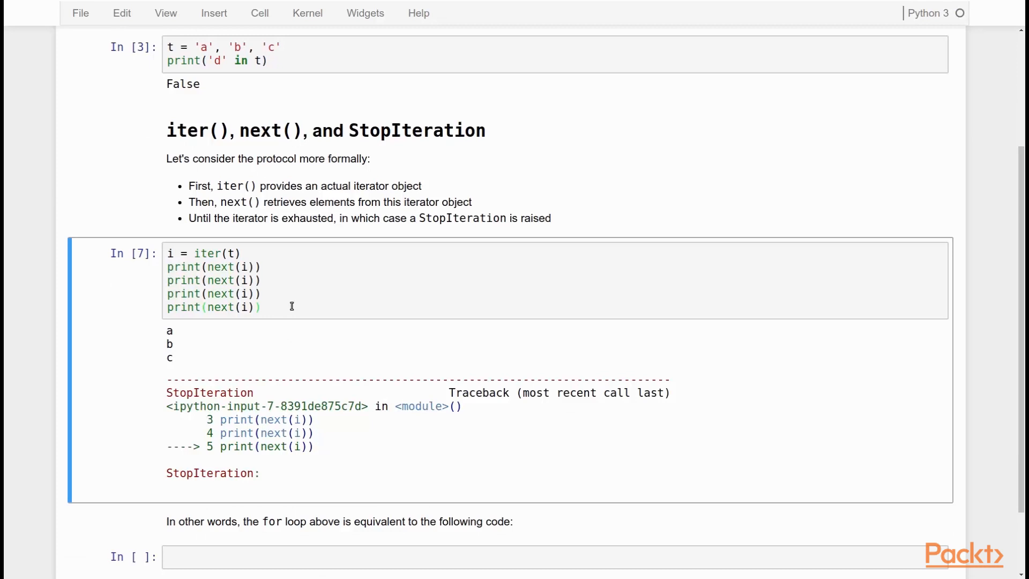
{"action": "mouse_move", "coordinate": [287, 304]}
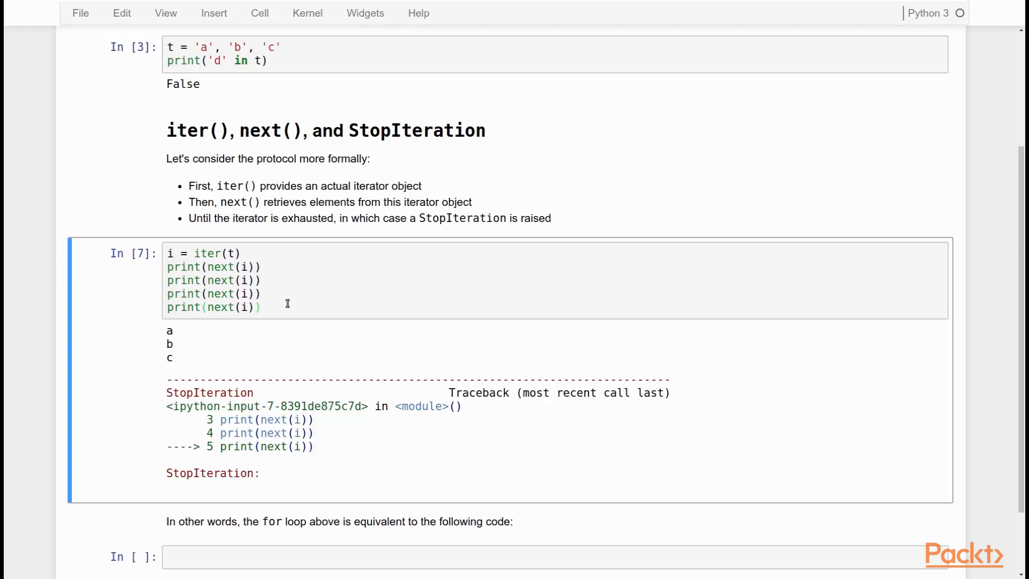
{"action": "scroll", "scroll_direction": "down", "scroll_amount": 3}
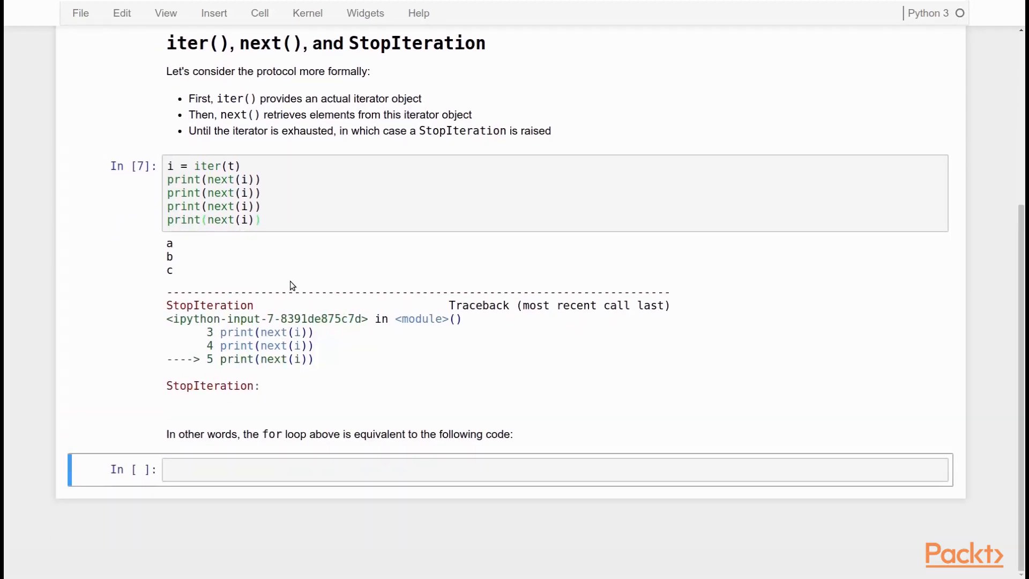
Step: Type i = iter(t) and a while True loop: try e = next(i), except StopIteration break, print(e)
{"action": "type", "text": "i = iter(t"}
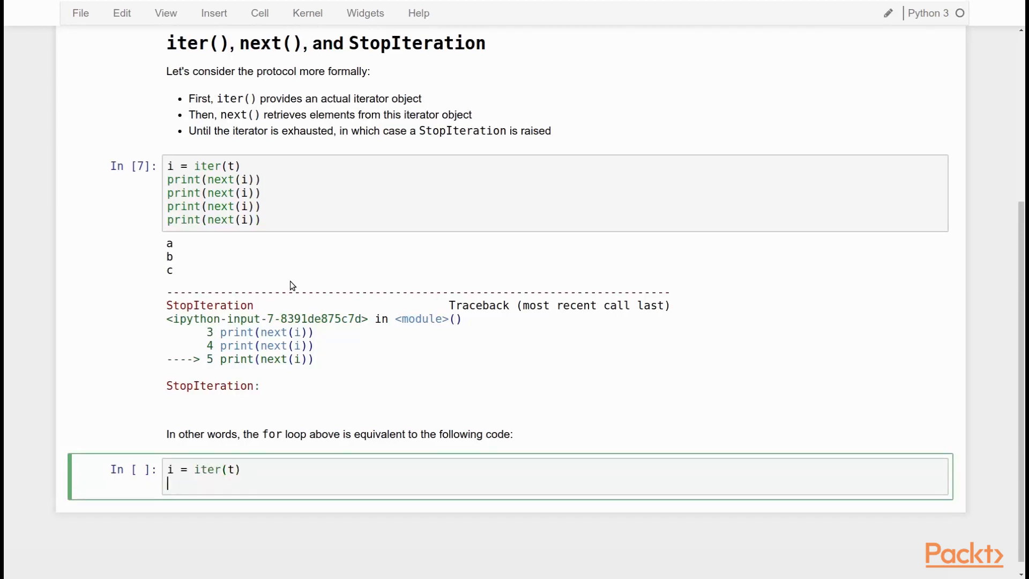
{"action": "type", "text": "while"}
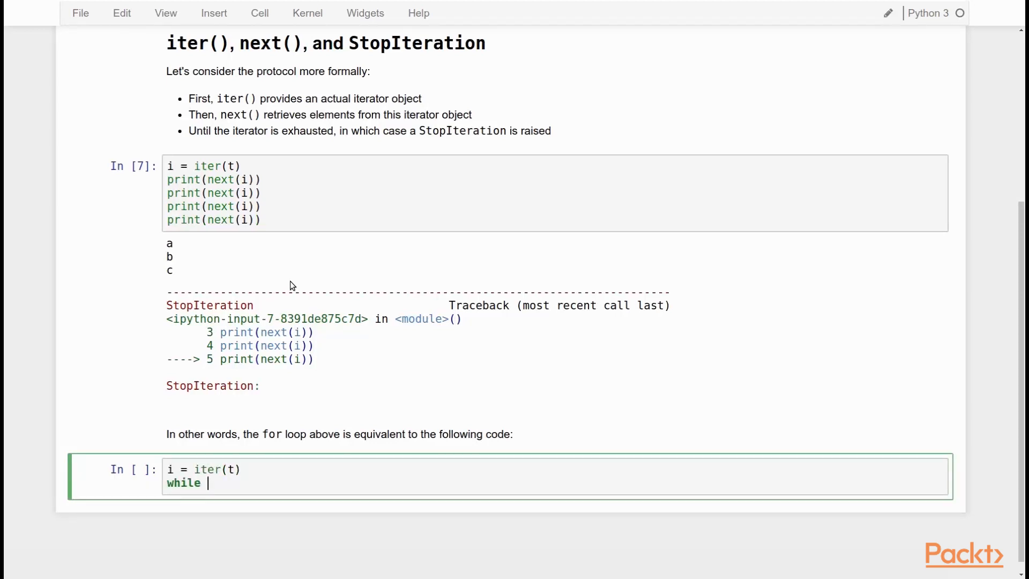
{"action": "type", "text": "True:"}
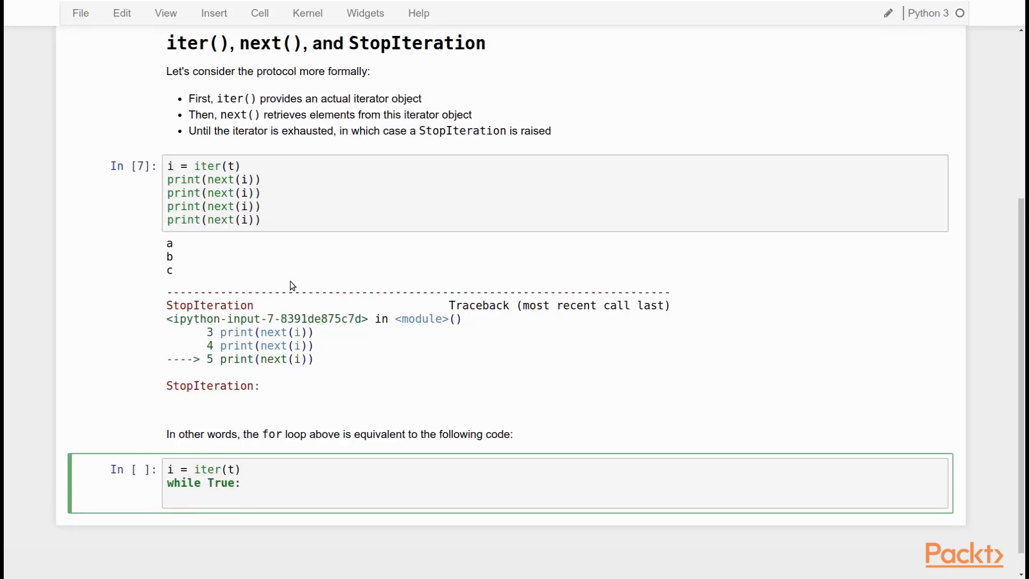
{"action": "type", "text": "try:"}
{"action": "type", "text": "e ="}
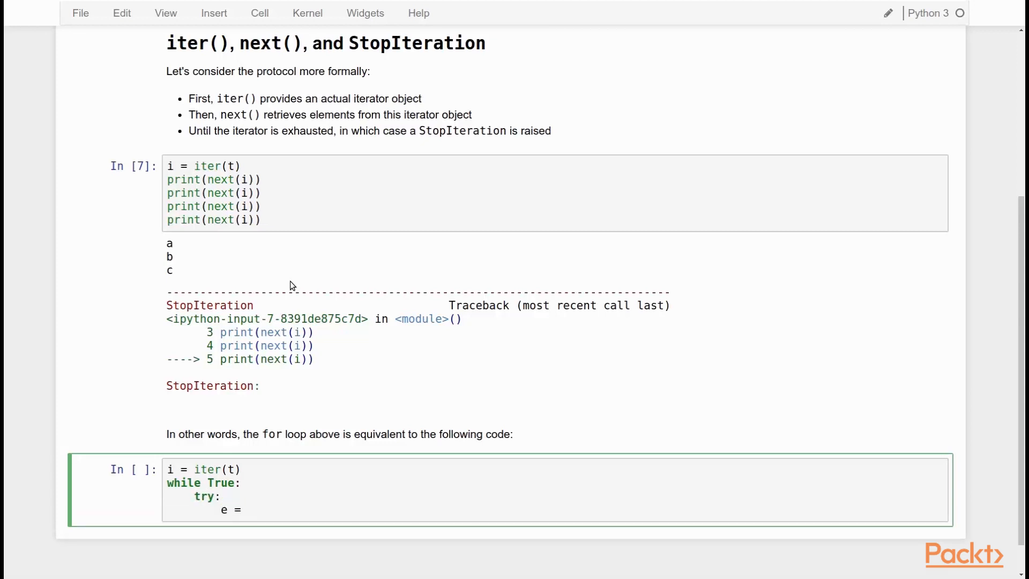
{"action": "type", "text": "next(i)"}
{"action": "type", "text": "except StopIteration:"}
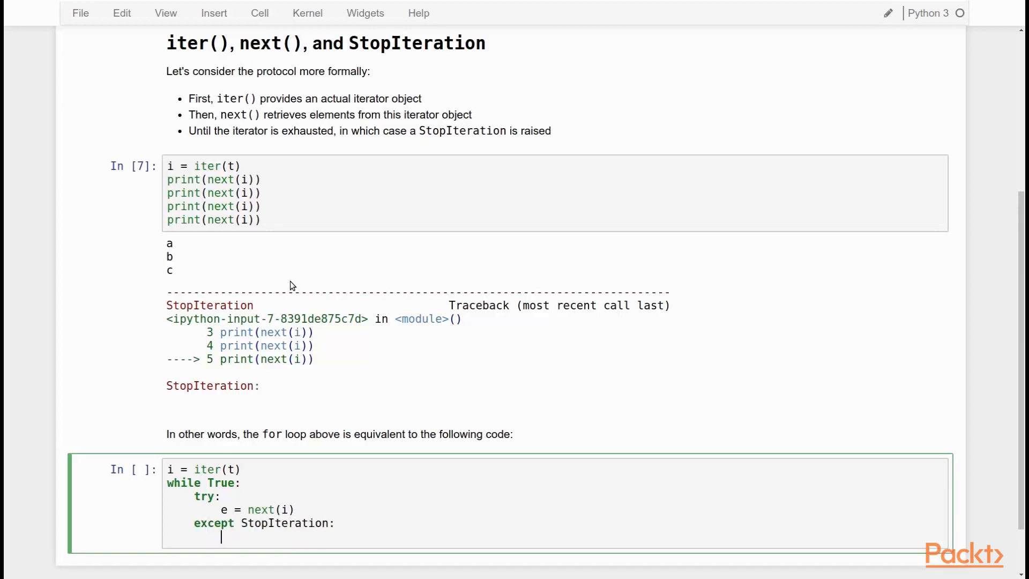
{"action": "type", "text": "break"}
{"action": "type", "text": "print(e)"}
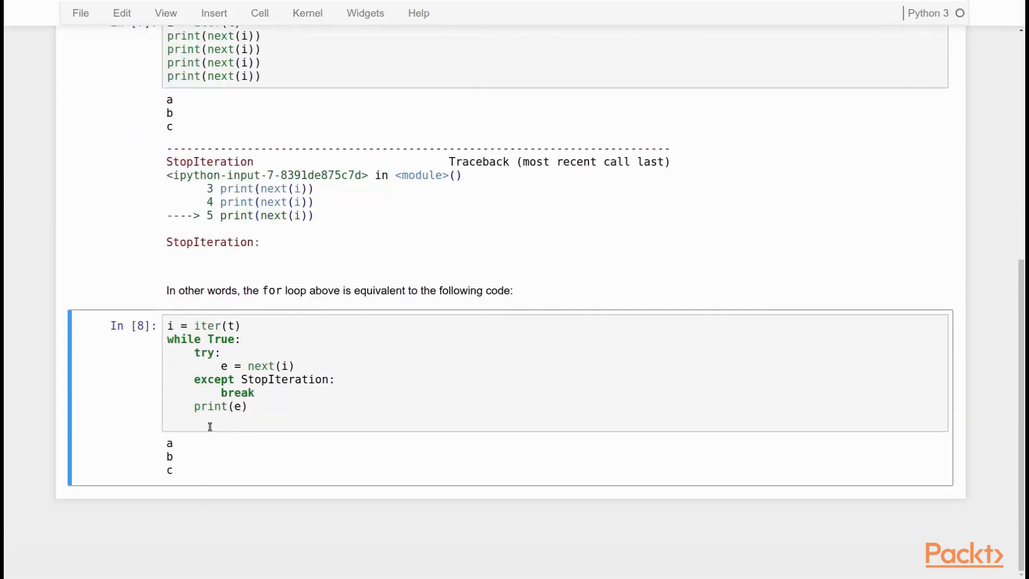
{"action": "scroll", "scroll_direction": "up", "scroll_amount": 3}
{"action": "type", "text": "for"}
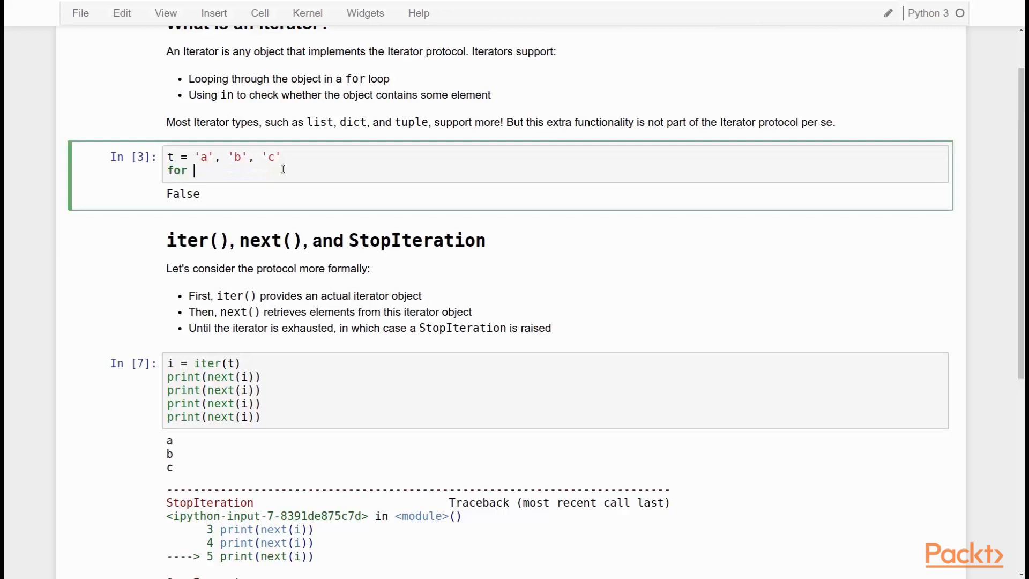
Step: Replace the first cell's print line with for e in t: print(e)
{"action": "type", "text": "e in t:"}
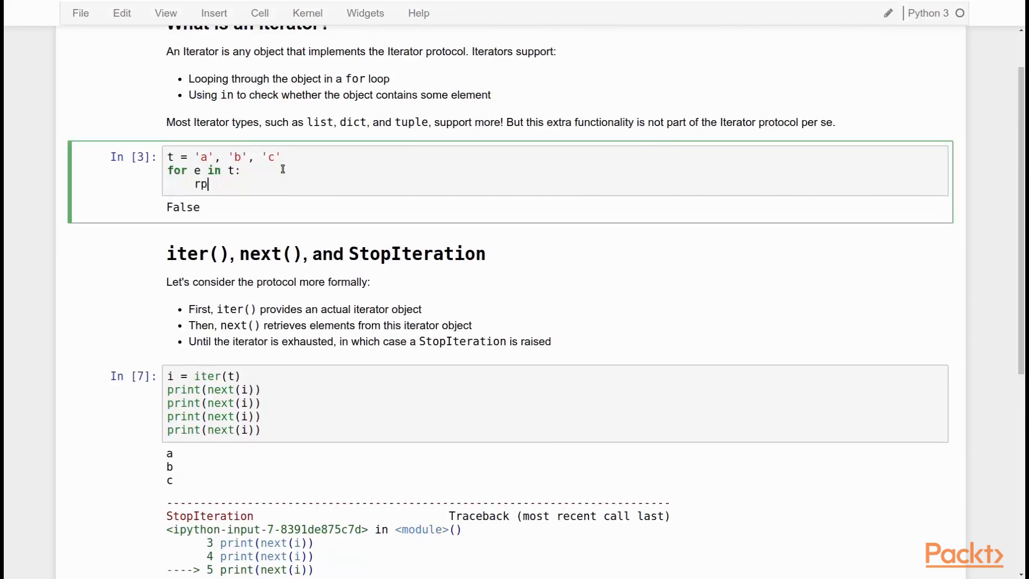
{"action": "type", "text": "print(e)"}
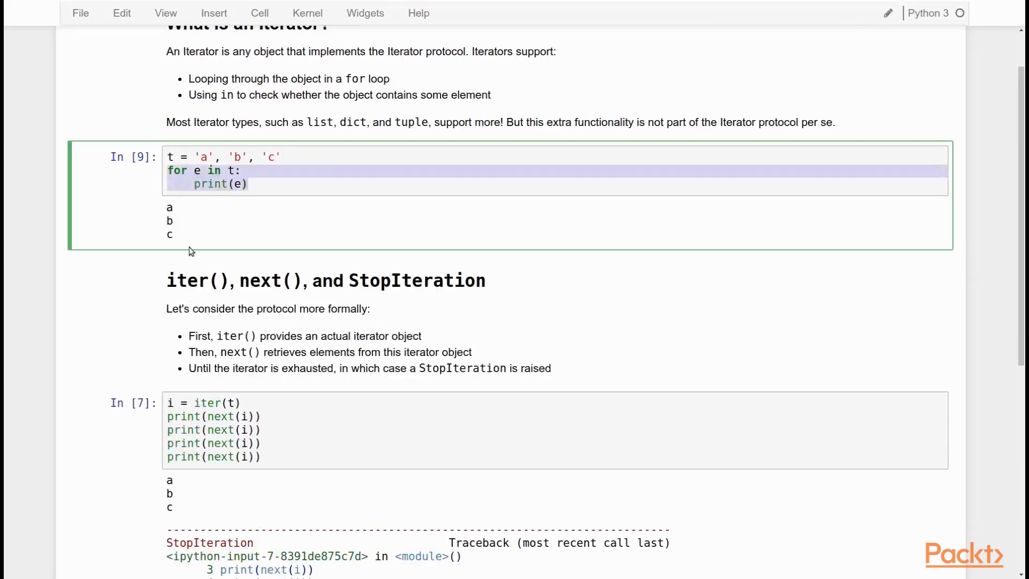
{"action": "scroll", "scroll_direction": "down", "scroll_amount": 3}
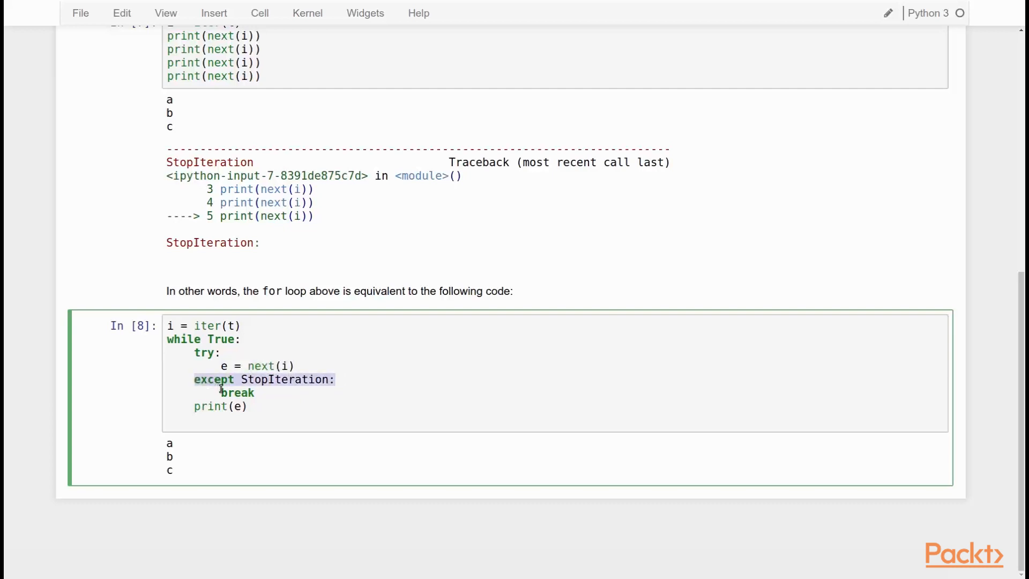
{"action": "left_click", "coordinate": [203, 406]}
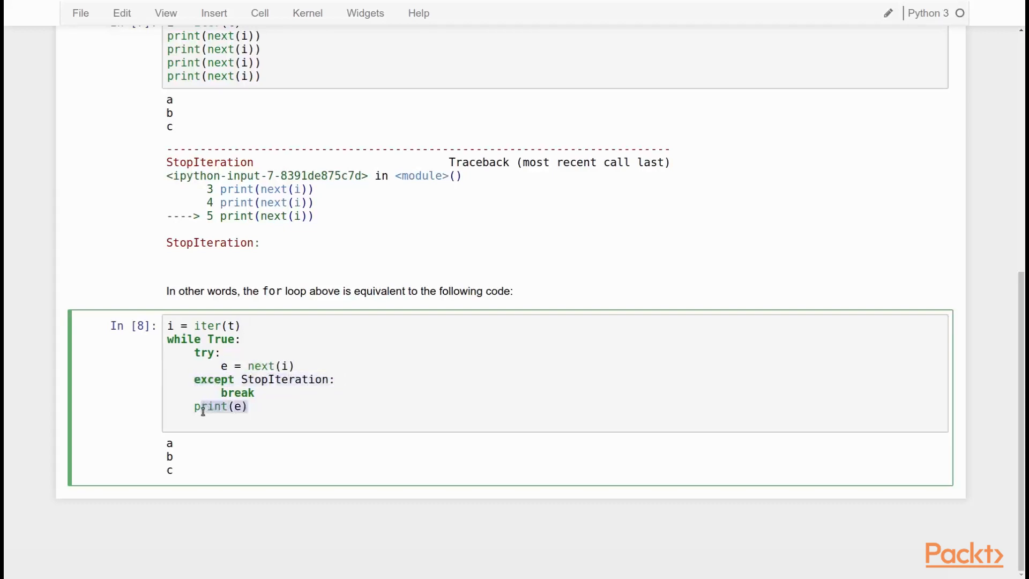